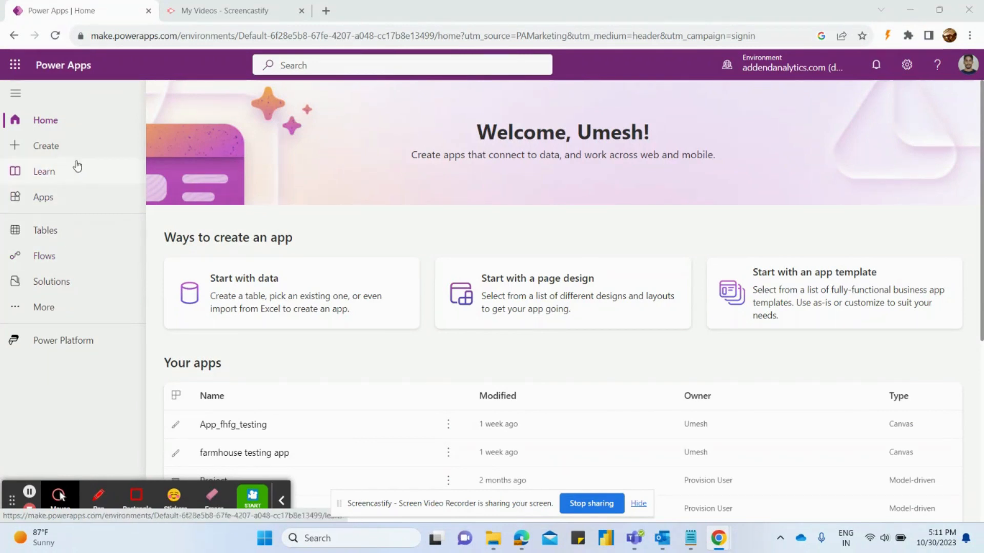
mouse_move(60, 151)
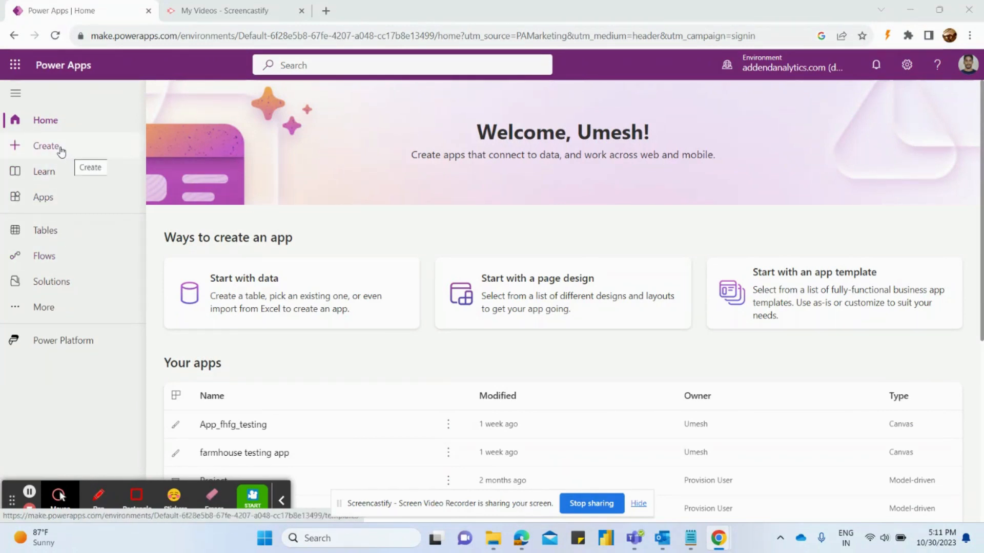
Step: Start creating a canvas app from existing data to reach the Connections page
click(46, 146)
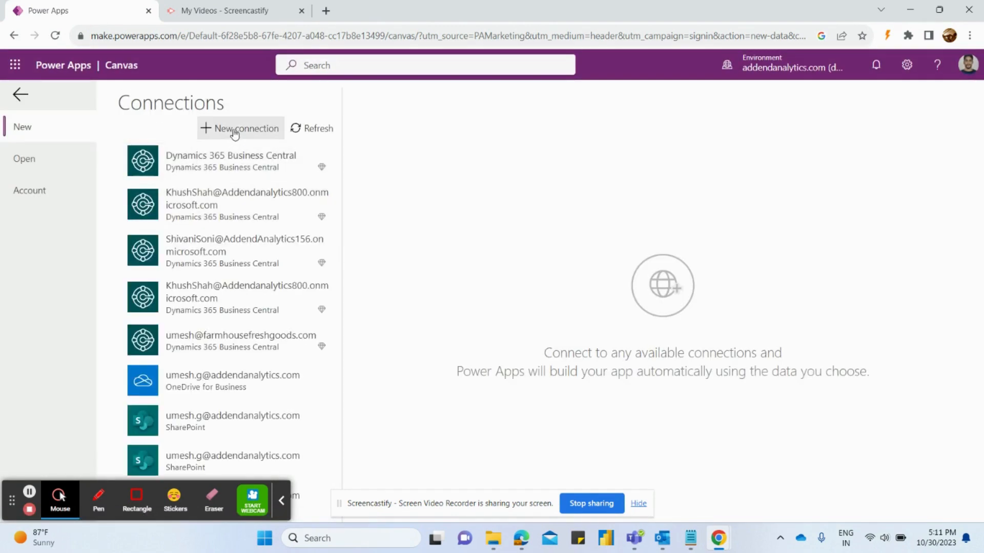
Step: Pick a Dynamics 365 Business Central connection and view its available datasets
click(246, 129)
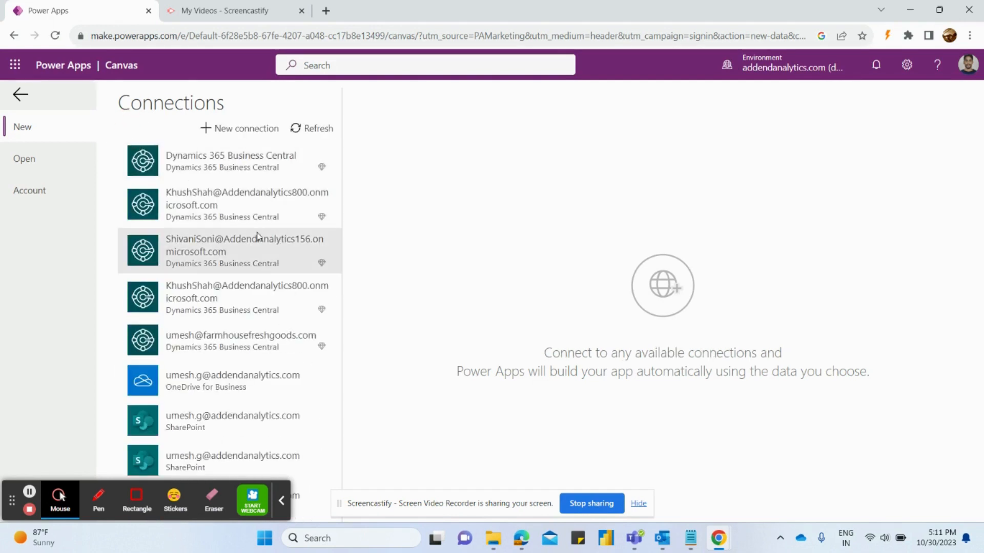
click(238, 255)
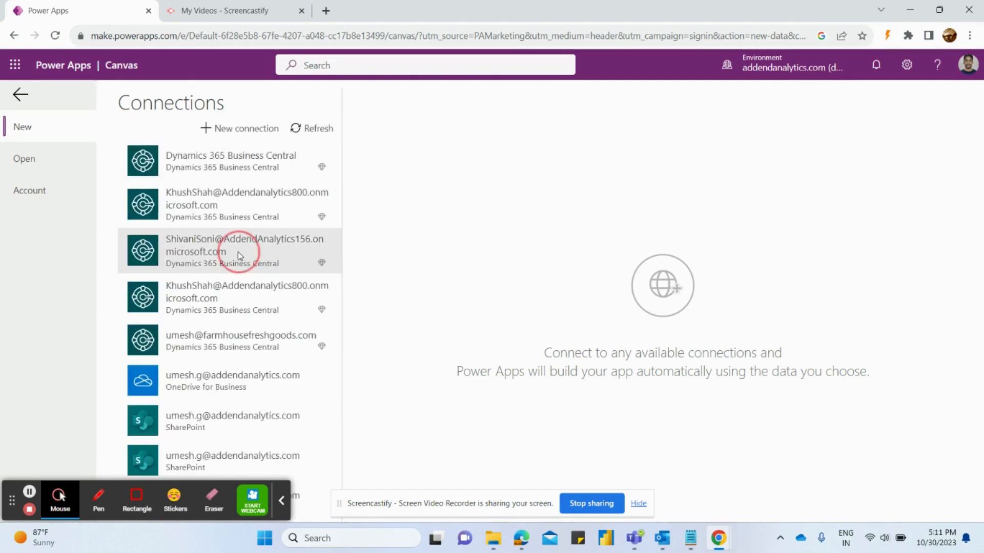
click(238, 251)
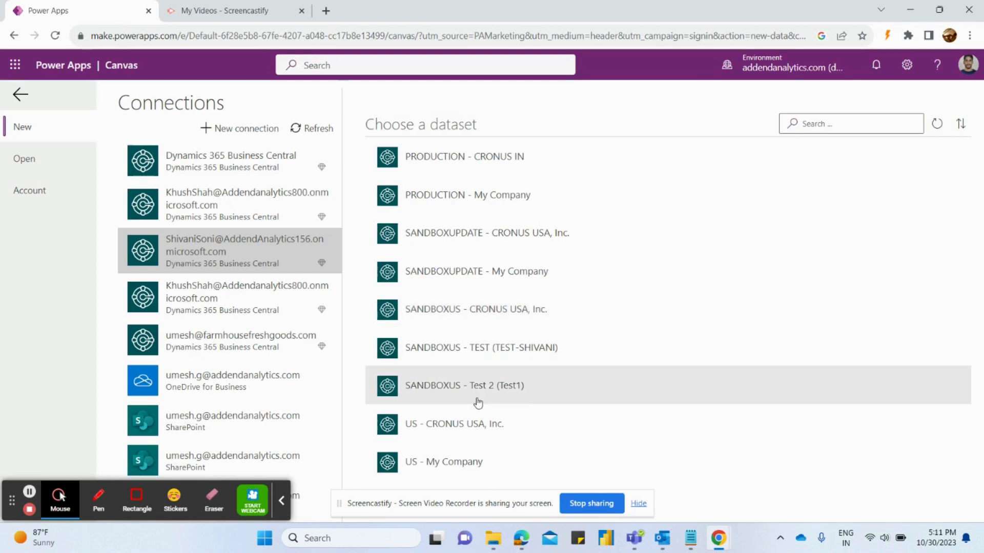
mouse_move(467, 428)
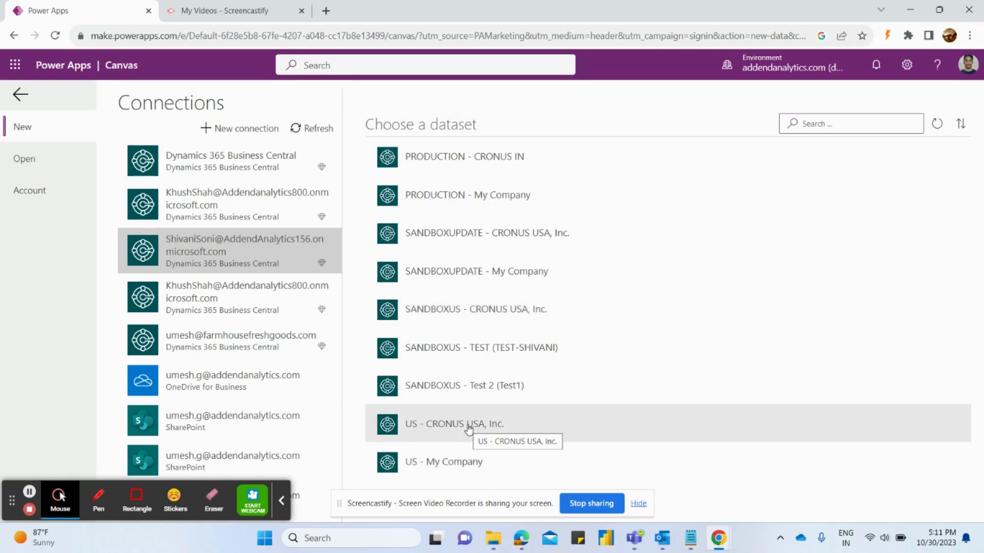
Step: Build the app from the US - CRONUS USA, Inc. customers (v2.0) table
click(454, 424)
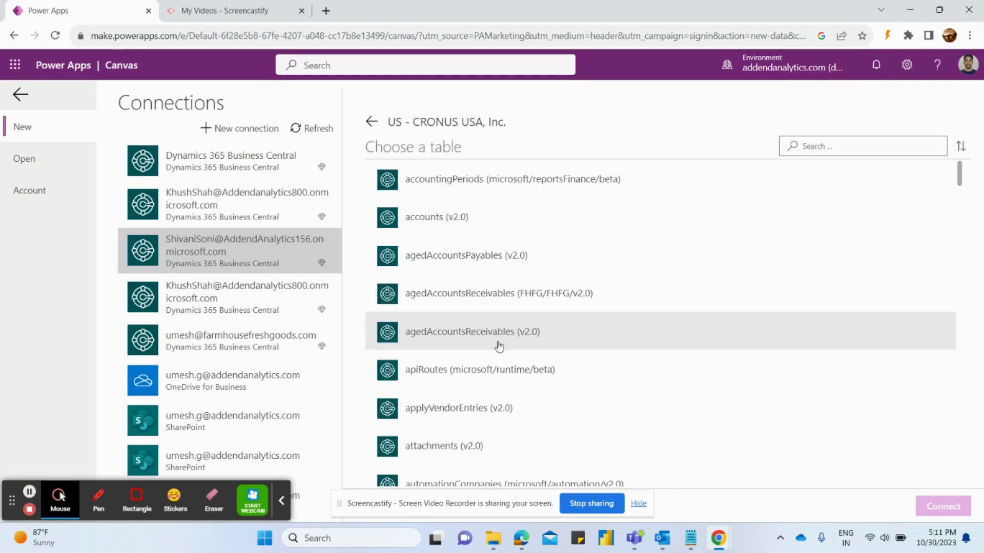
scroll(down, 3)
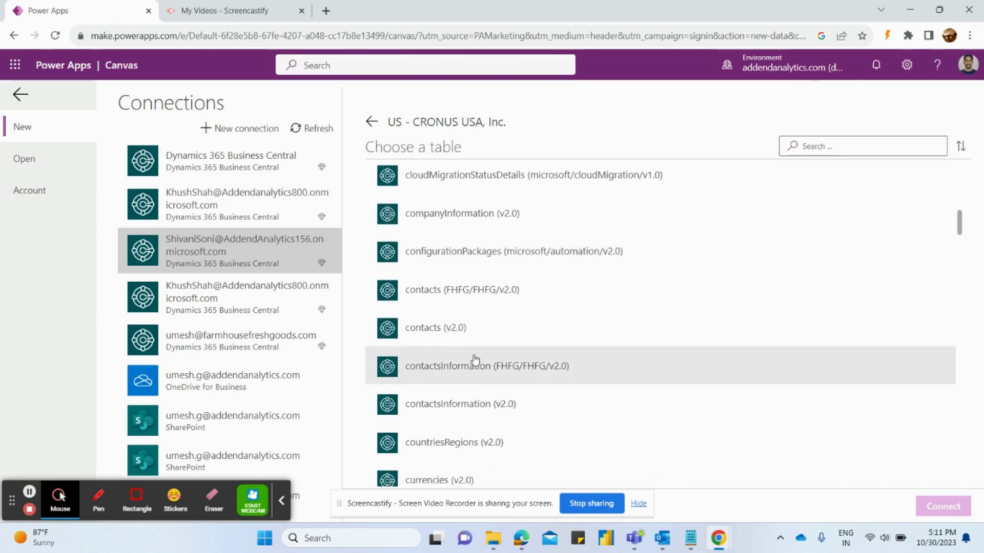
scroll(down, 3)
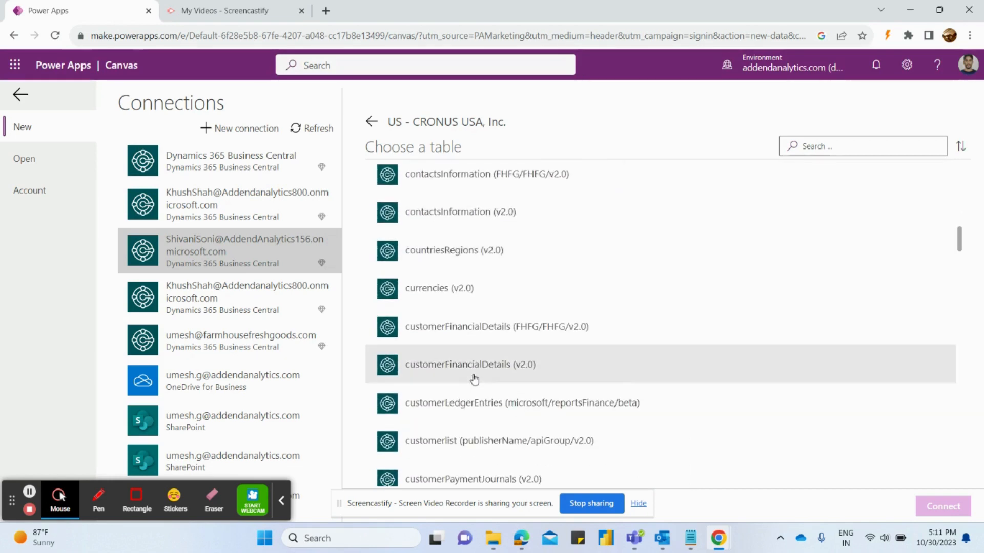
scroll(down, 3)
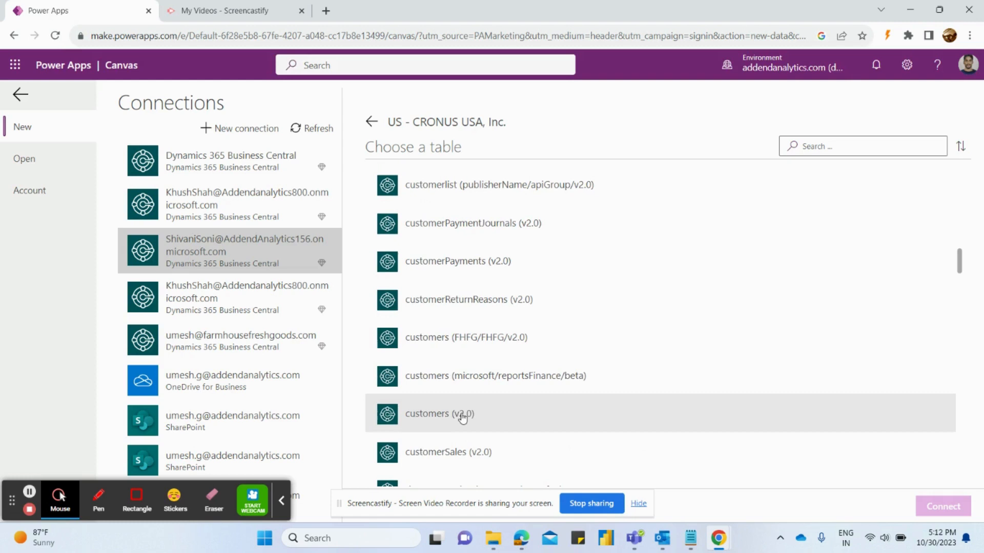
click(439, 413)
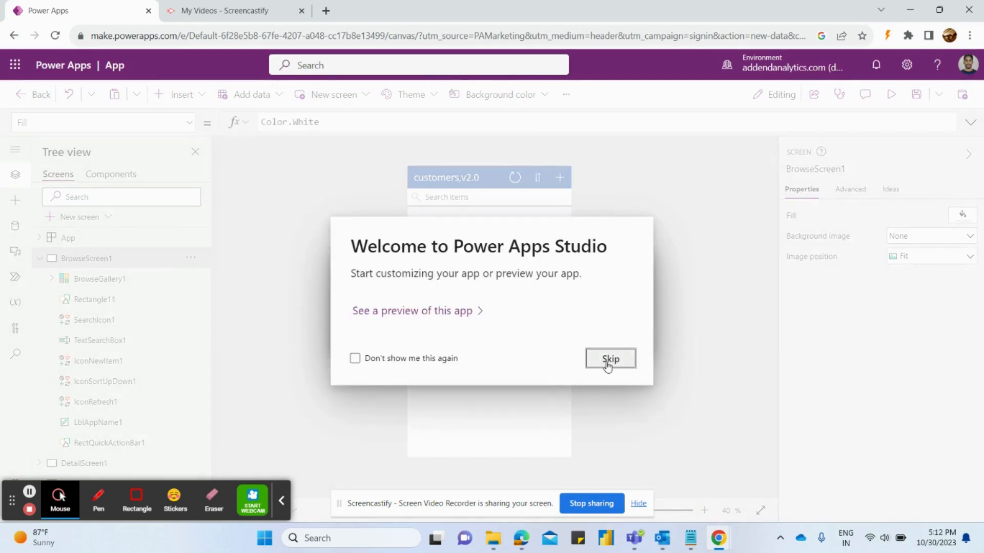
Step: Skip the Welcome to Power Apps Studio dialog
click(609, 358)
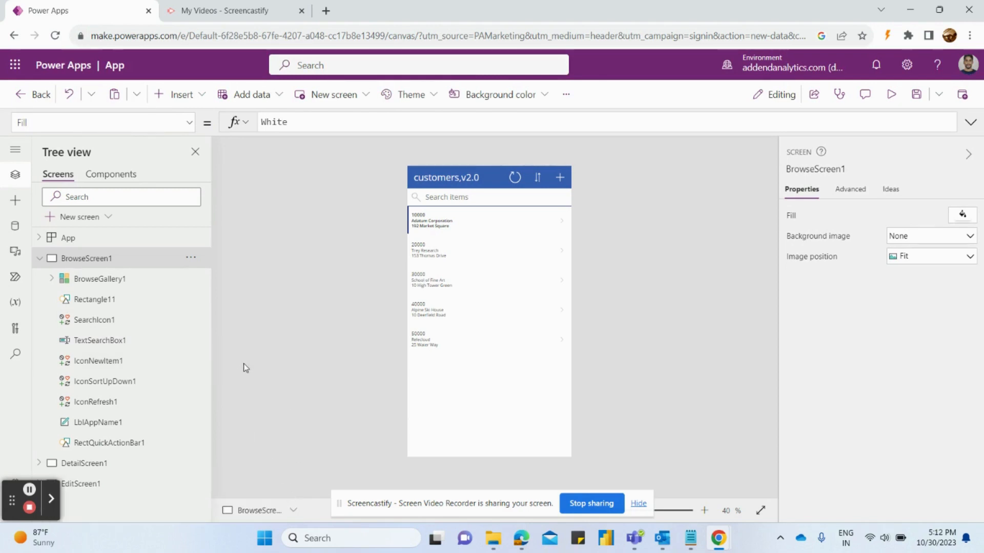
mouse_move(493, 297)
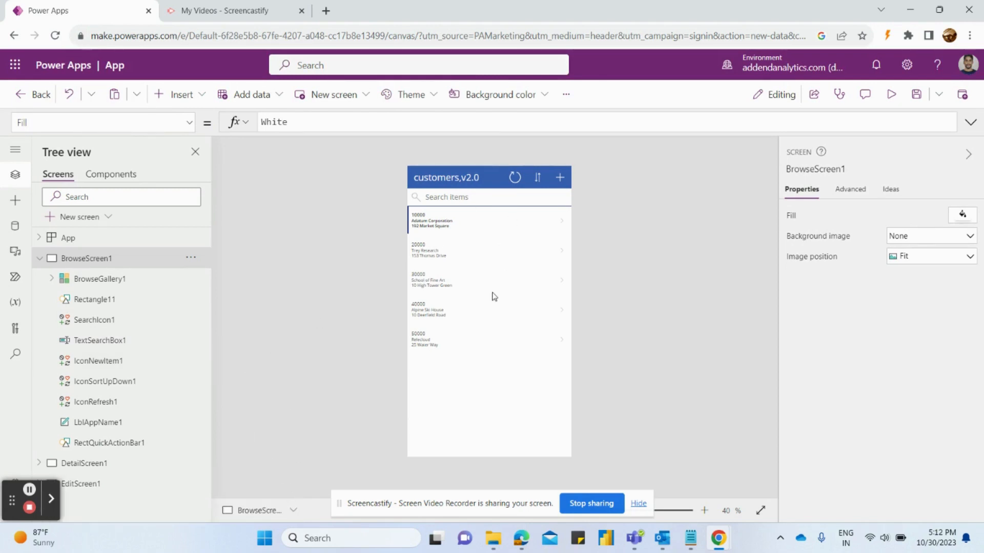
mouse_move(78, 484)
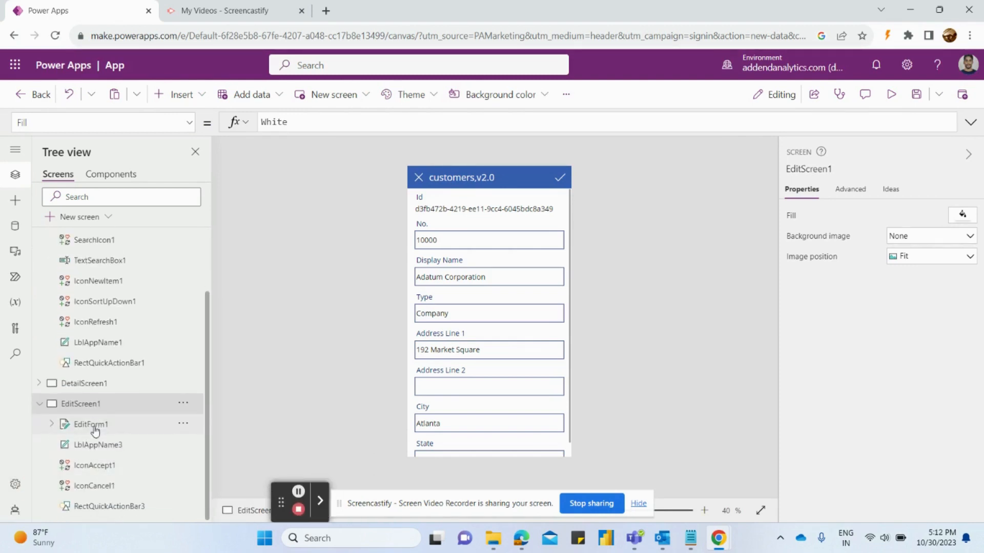
Step: Add Email, remove Display Name from the customer edit form, and preview the app
click(91, 424)
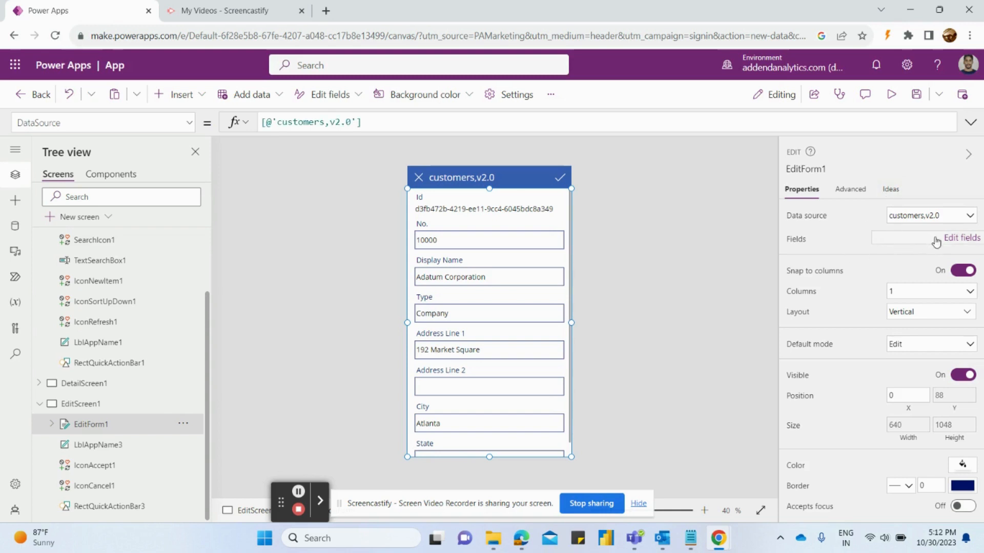
click(961, 238)
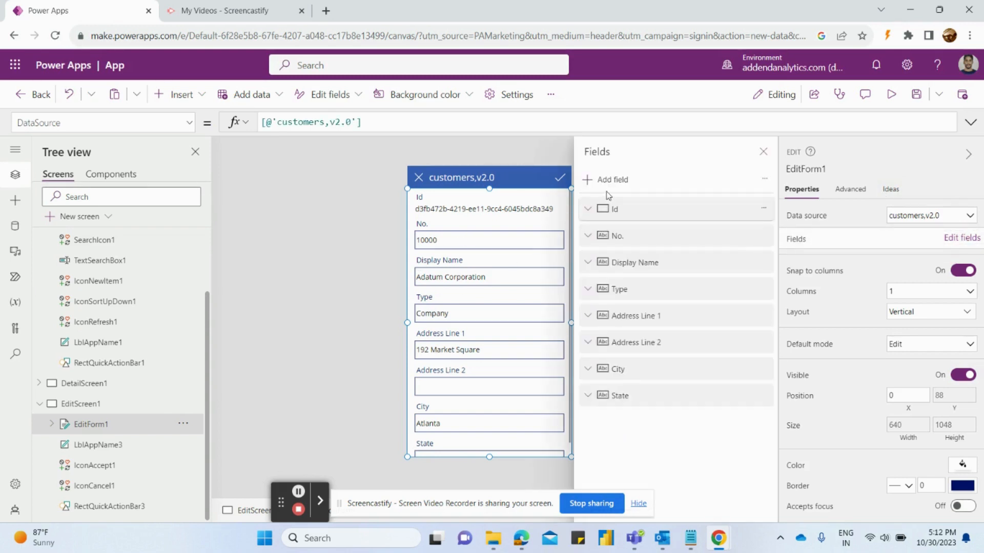
click(612, 180)
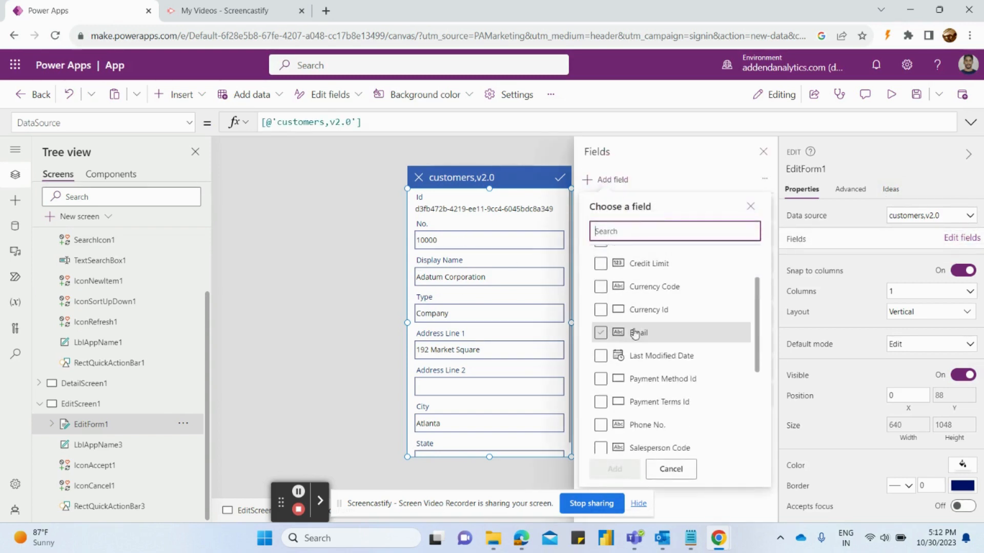
click(613, 469)
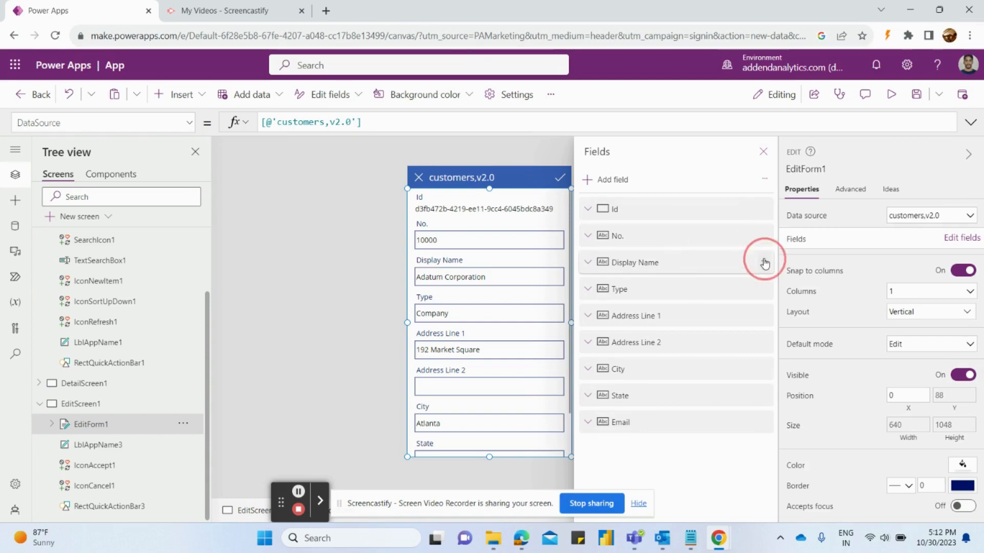
click(764, 262)
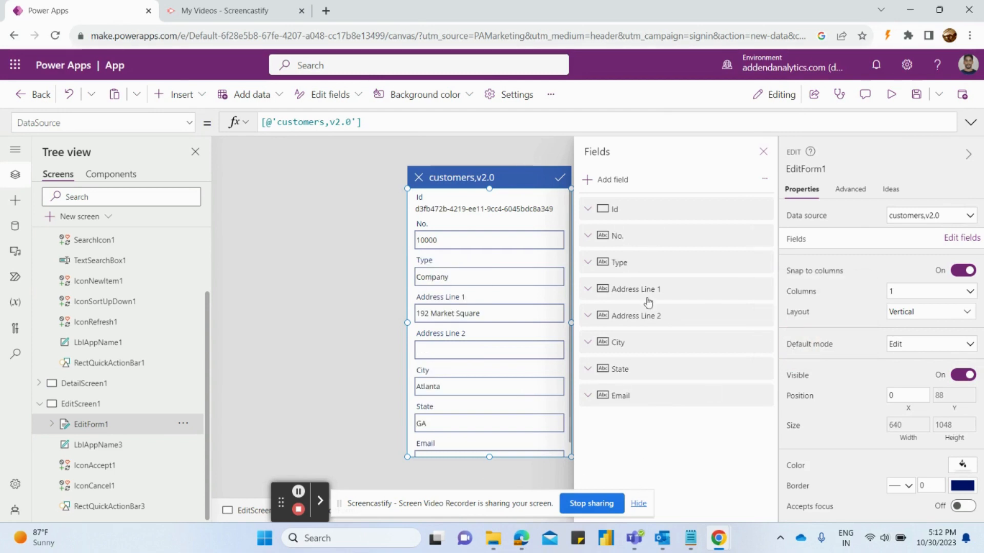
click(762, 151)
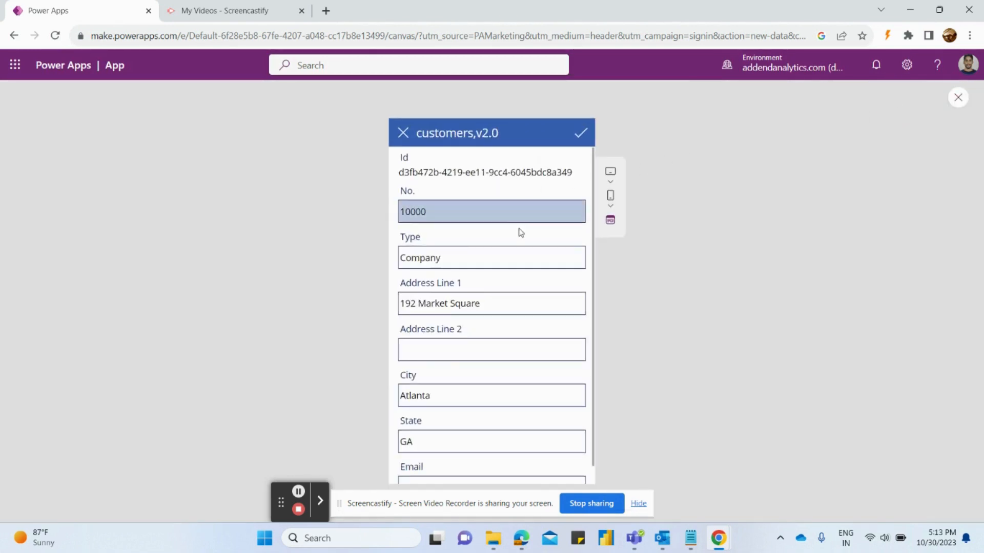
Step: Close the app preview and bring up the Save as name dialog
click(491, 257)
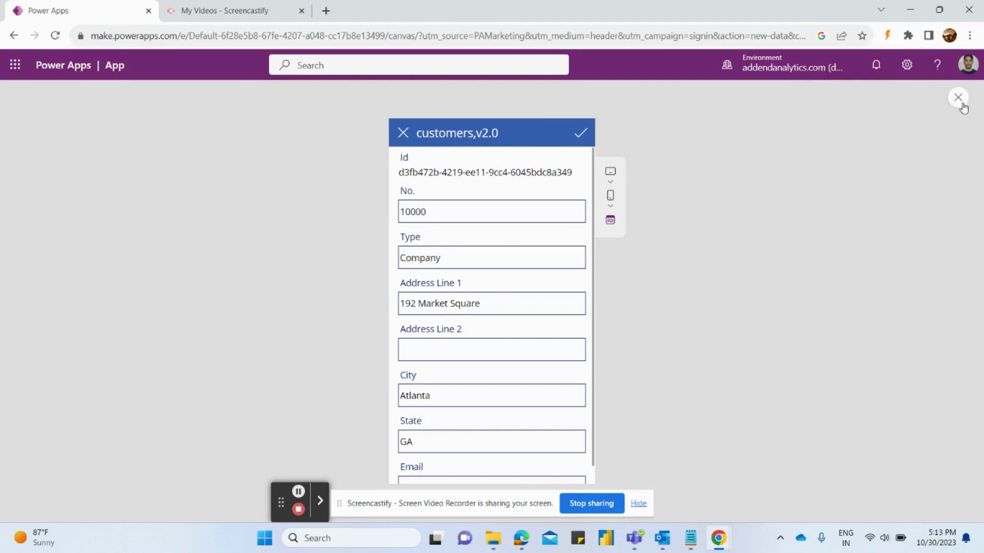
click(958, 98)
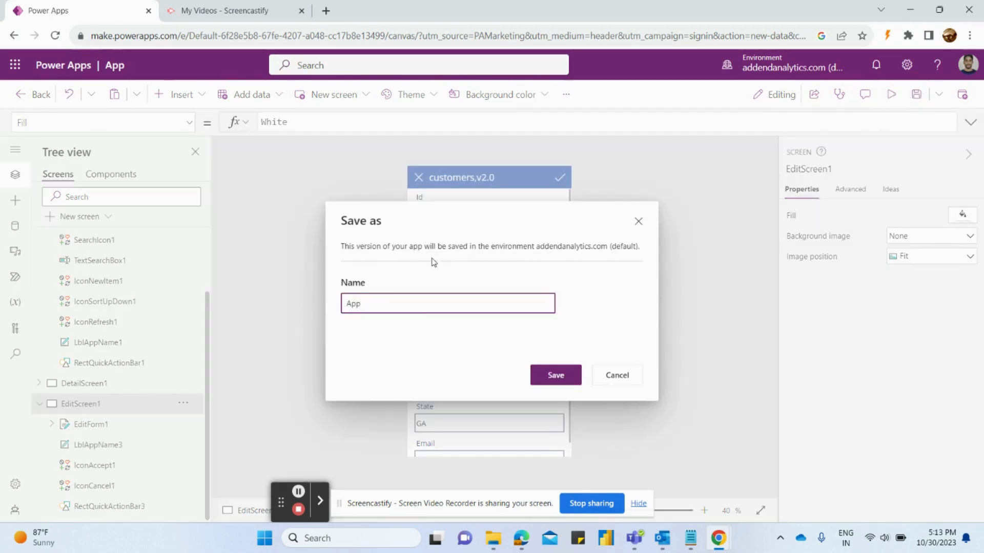
Step: Name the app 'business central' and save it
text(A)
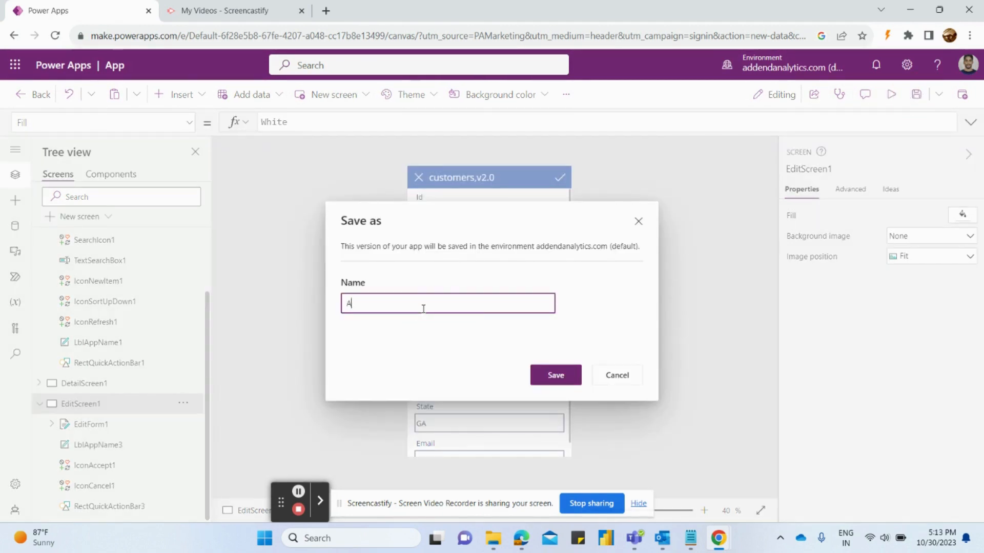
text(business ce)
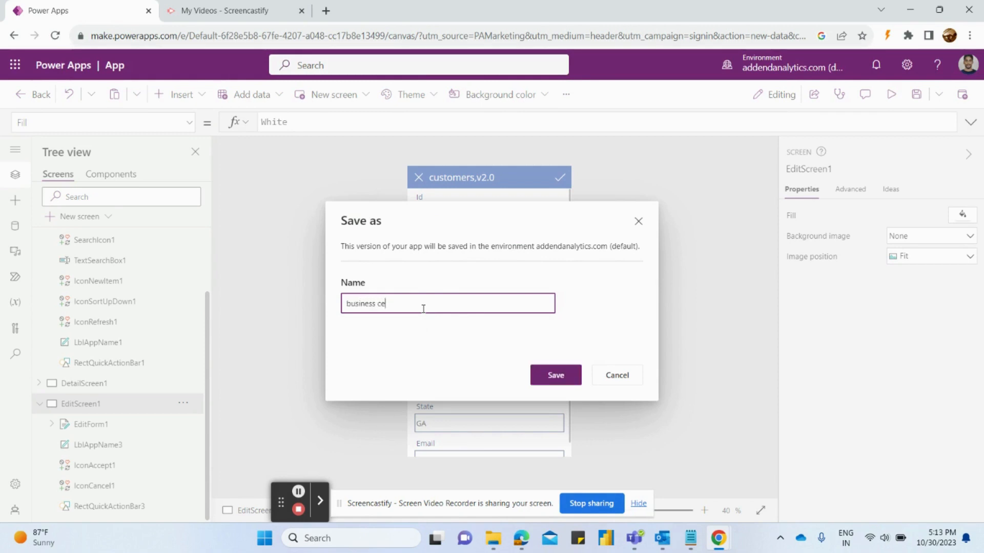
text(ntral)
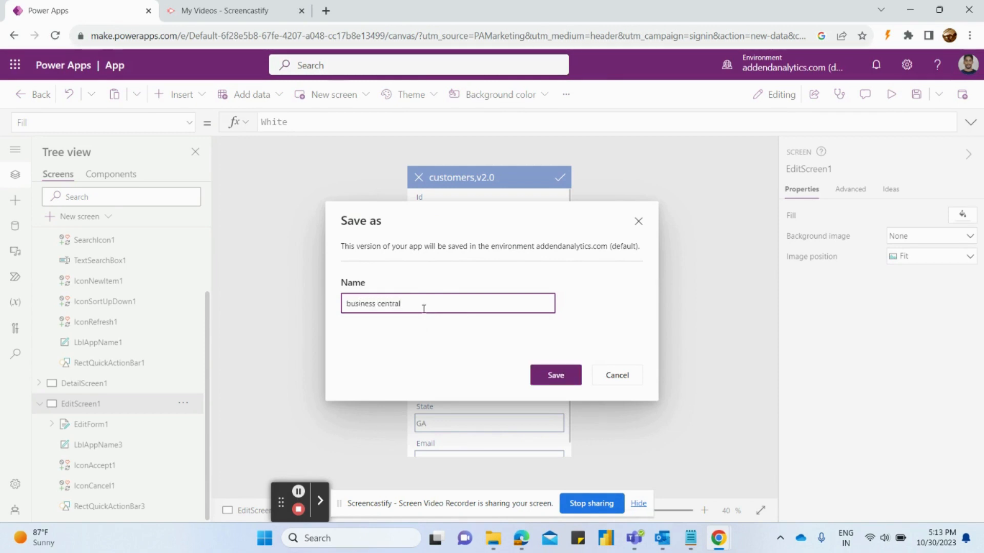
click(555, 375)
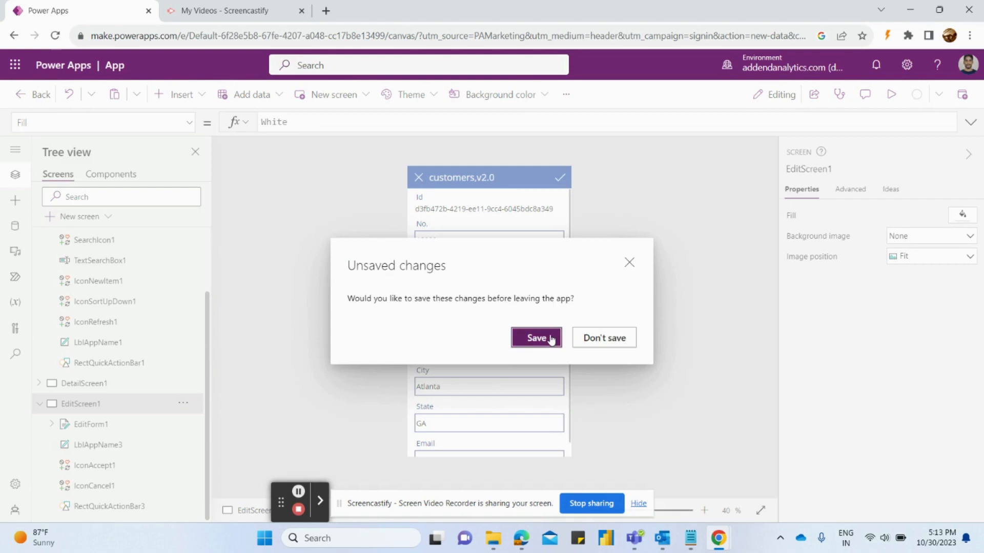
Step: Confirm saving the unsaved changes and save the app again as BC_test_app
click(536, 338)
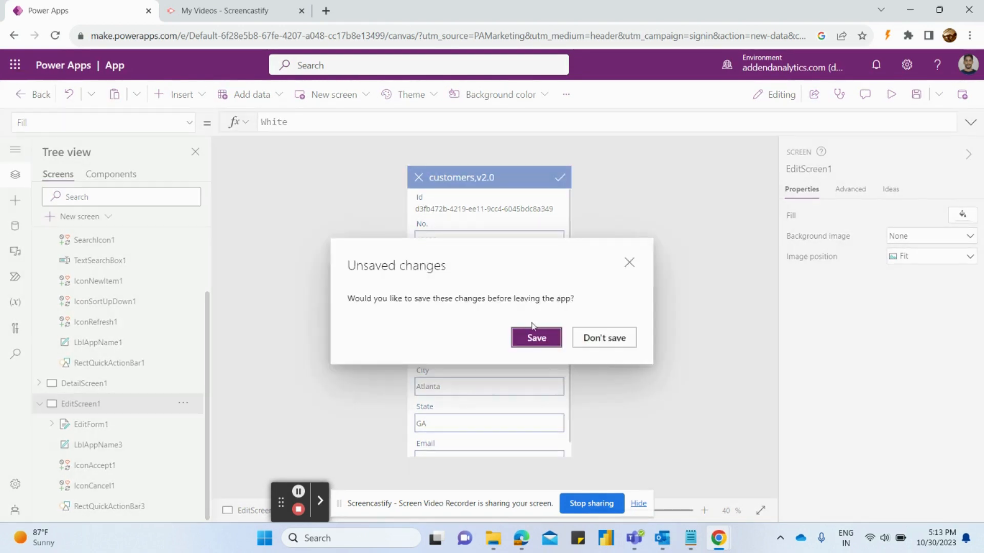
click(535, 337)
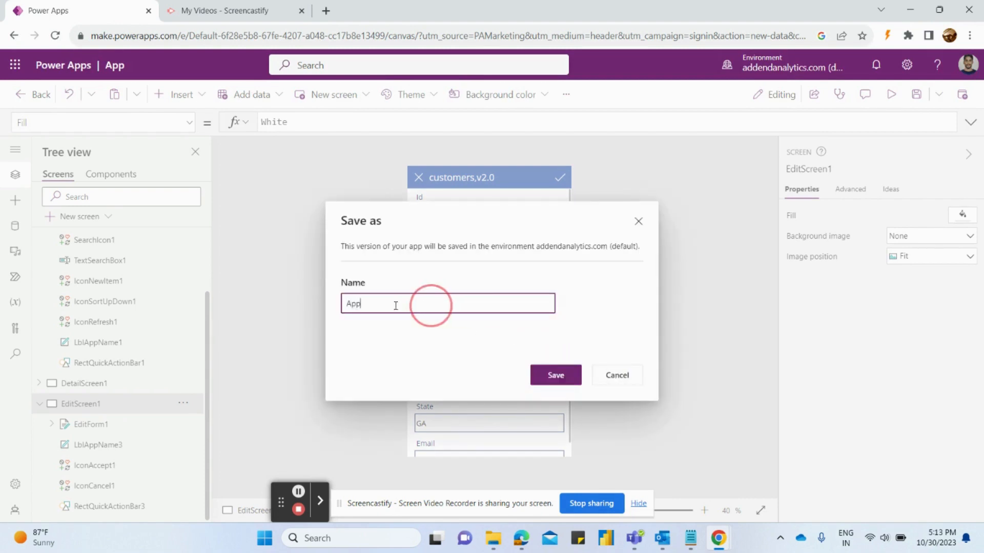
double_click(351, 304)
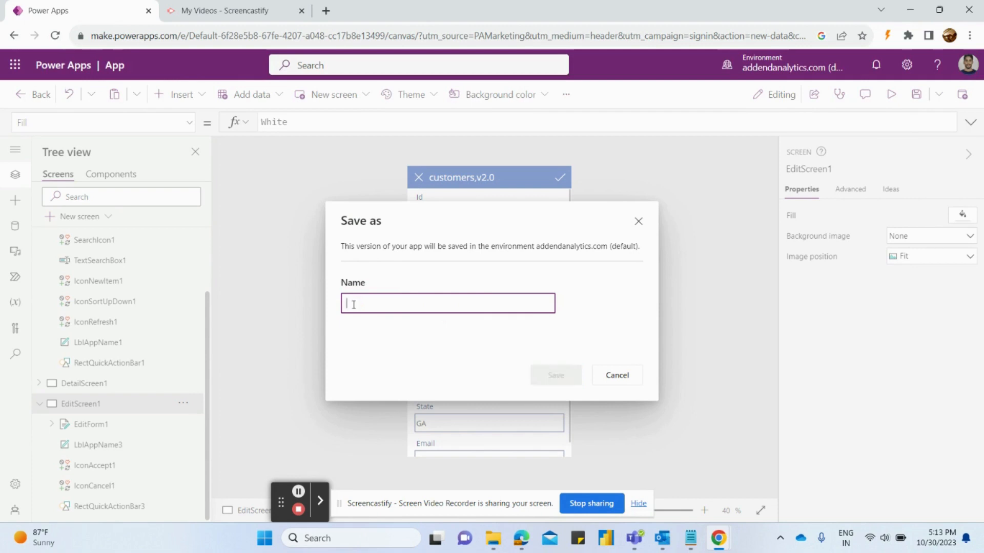
text(B0)
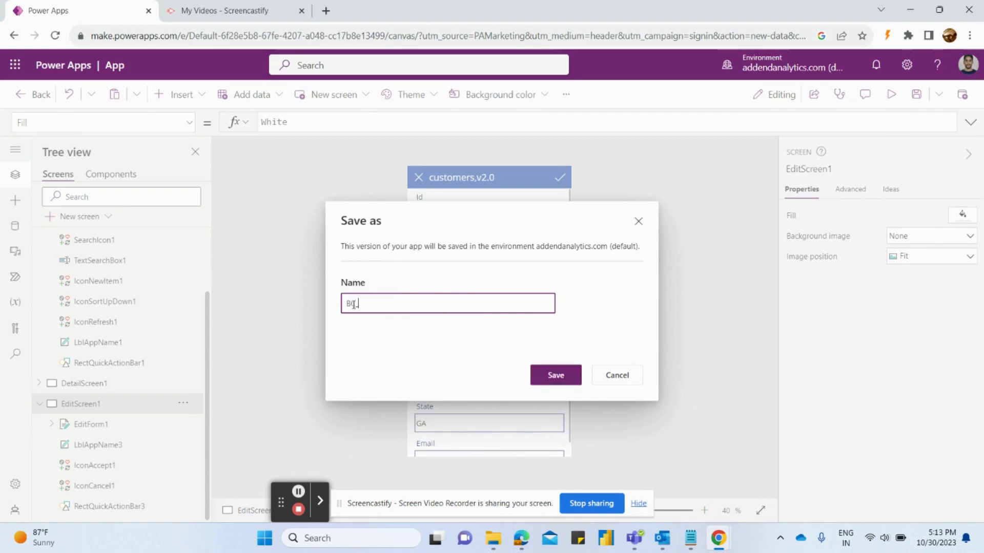
text(_test_a)
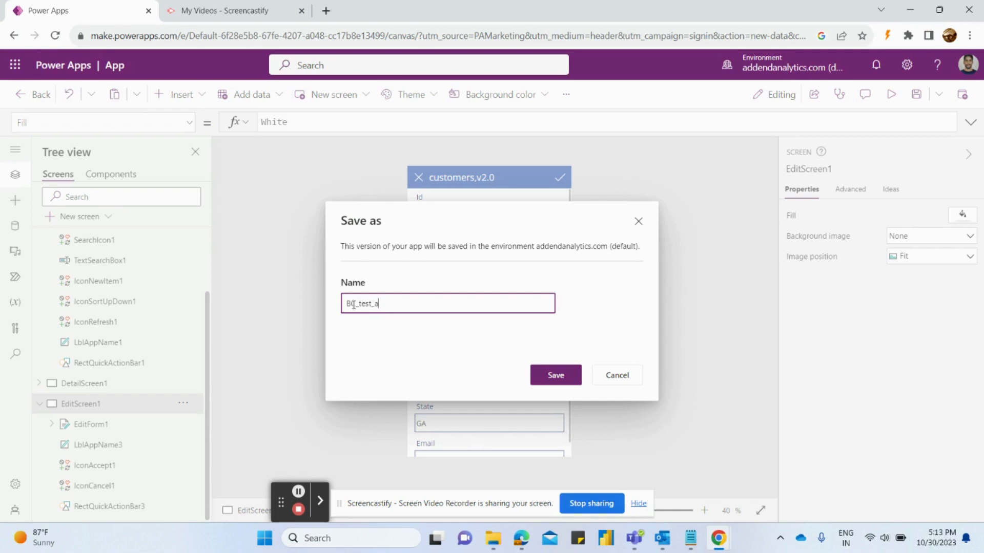
click(554, 374)
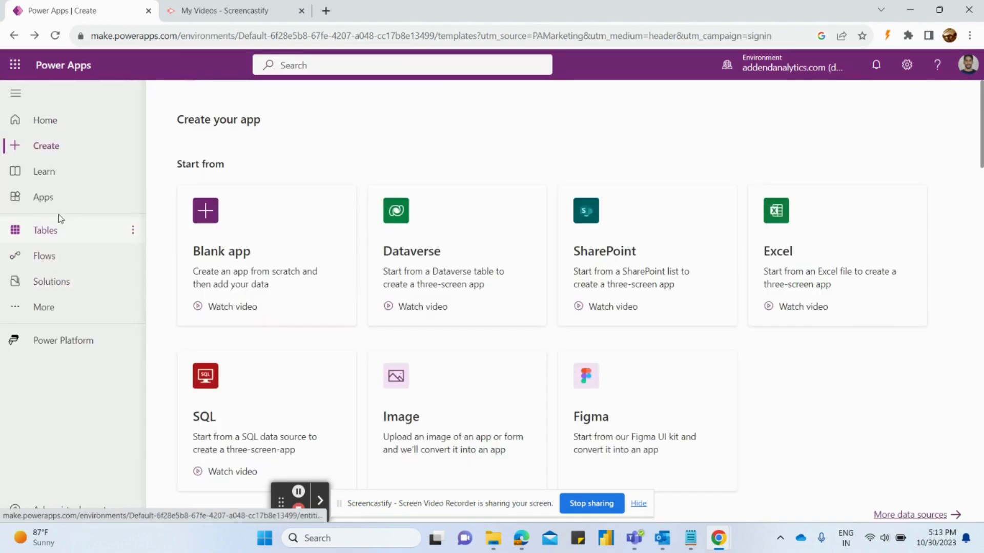
Step: Show the Apps list with BC_test_app at the top
click(42, 196)
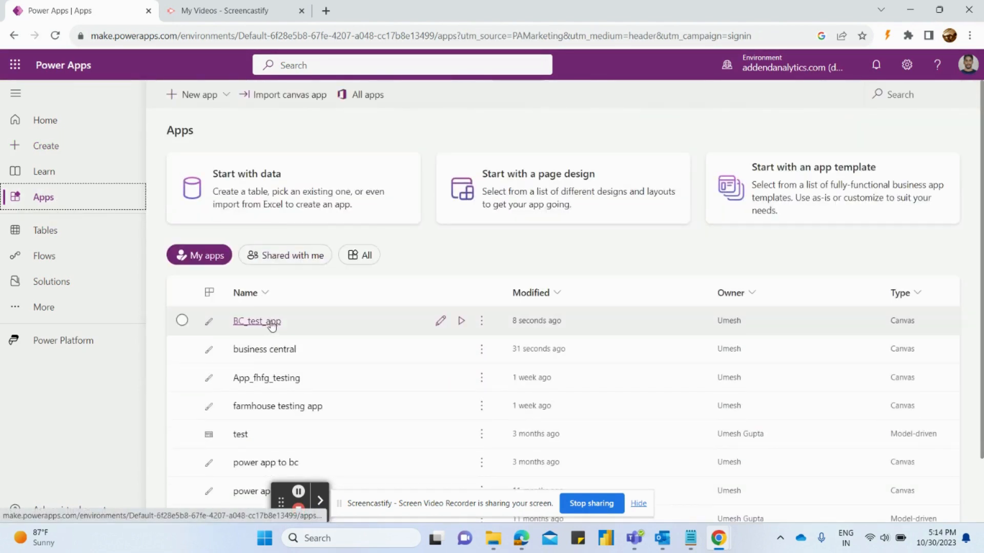
mouse_move(257, 321)
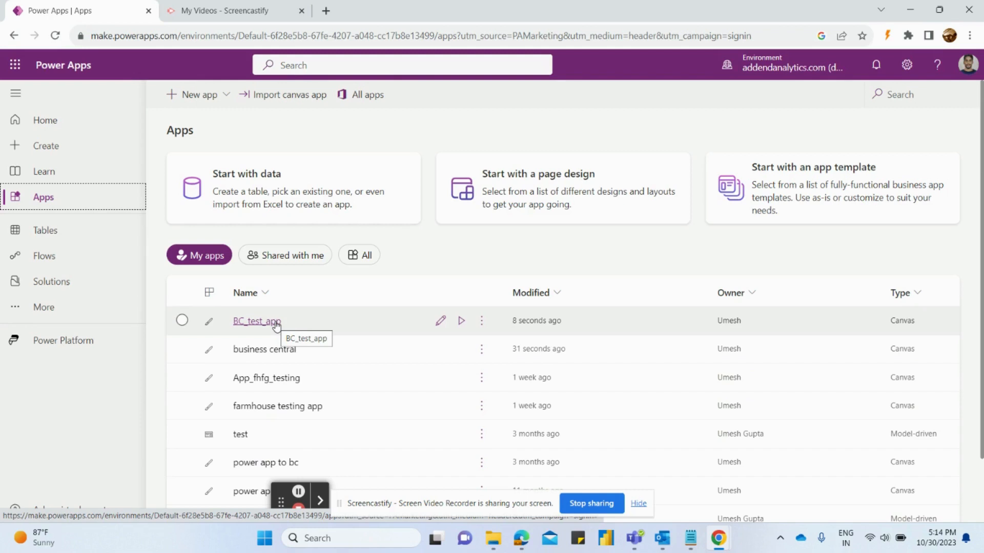